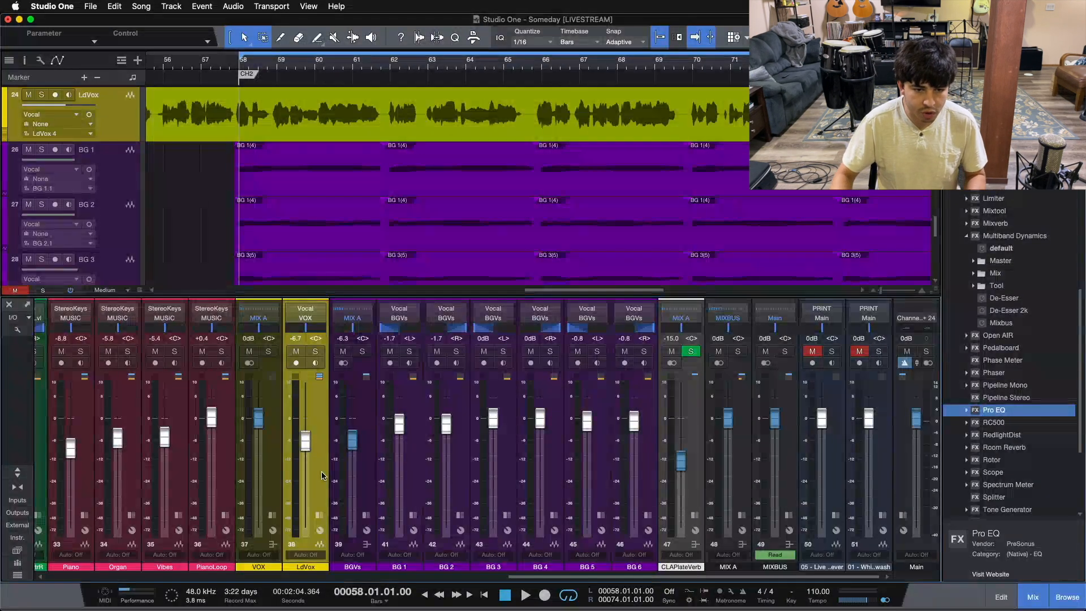
{"action": "mouse_move", "coordinate": [313, 489]}
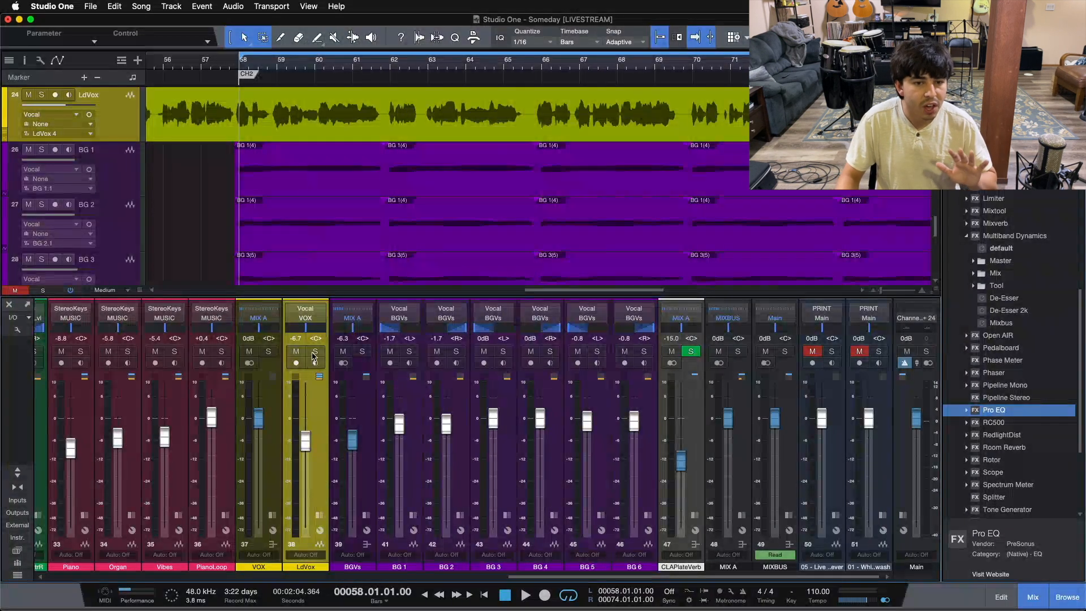
{"action": "mouse_move", "coordinate": [313, 357]}
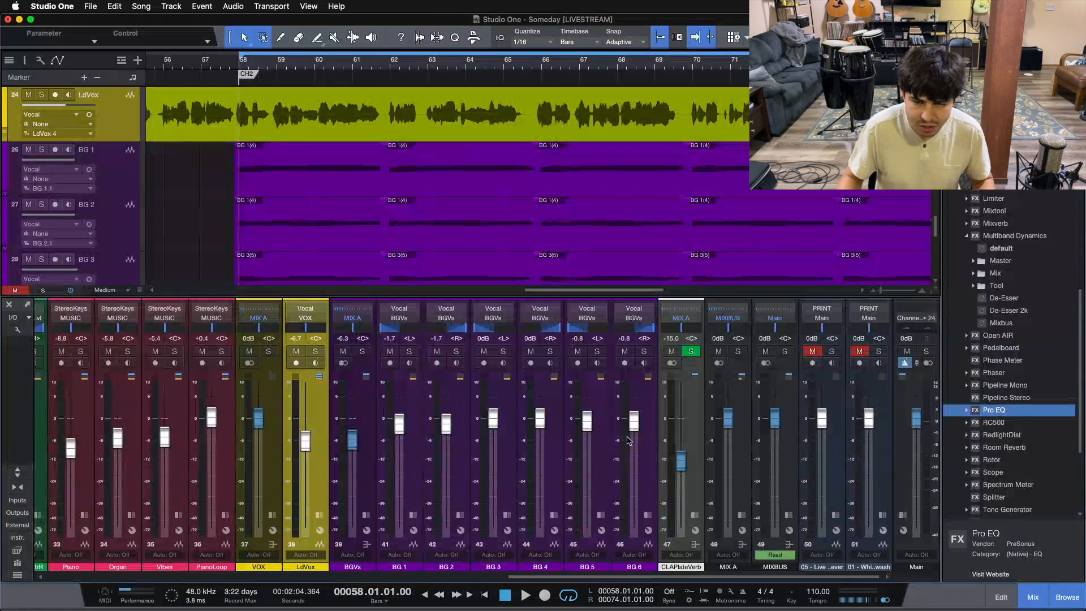
{"action": "mouse_move", "coordinate": [698, 413]}
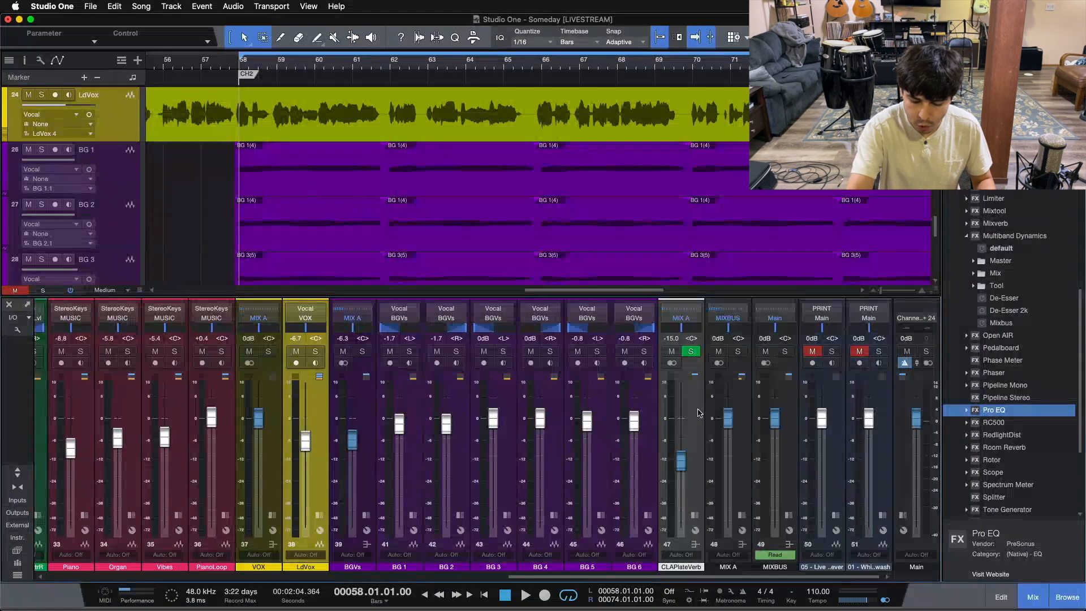
- Expand the LdVox channel to show its inserts and existing plate-reverb send
{"action": "left_click", "coordinate": [526, 594]}
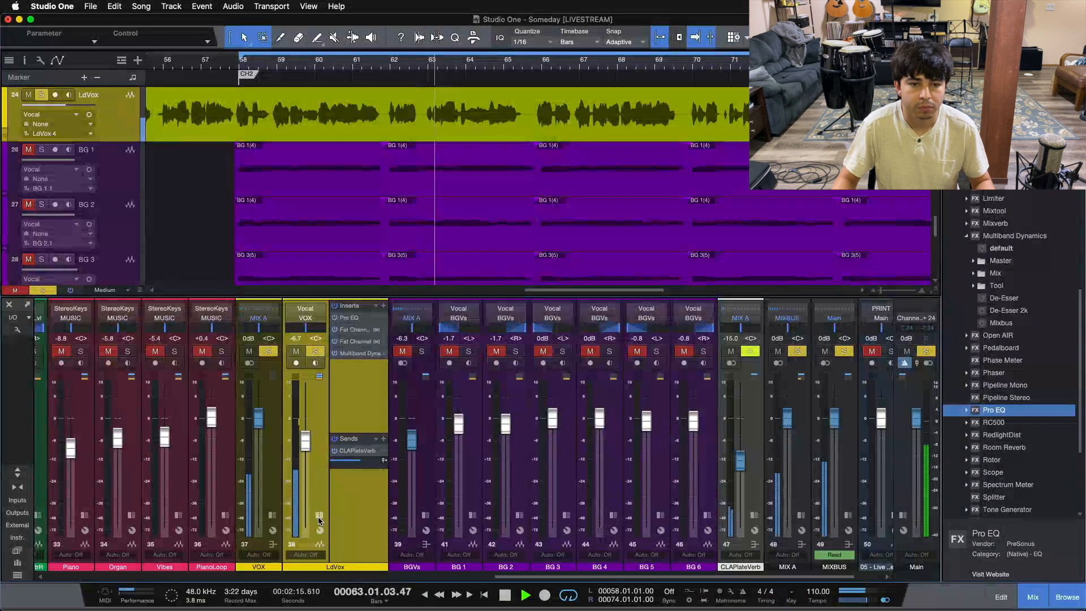
{"action": "left_click", "coordinate": [359, 340]}
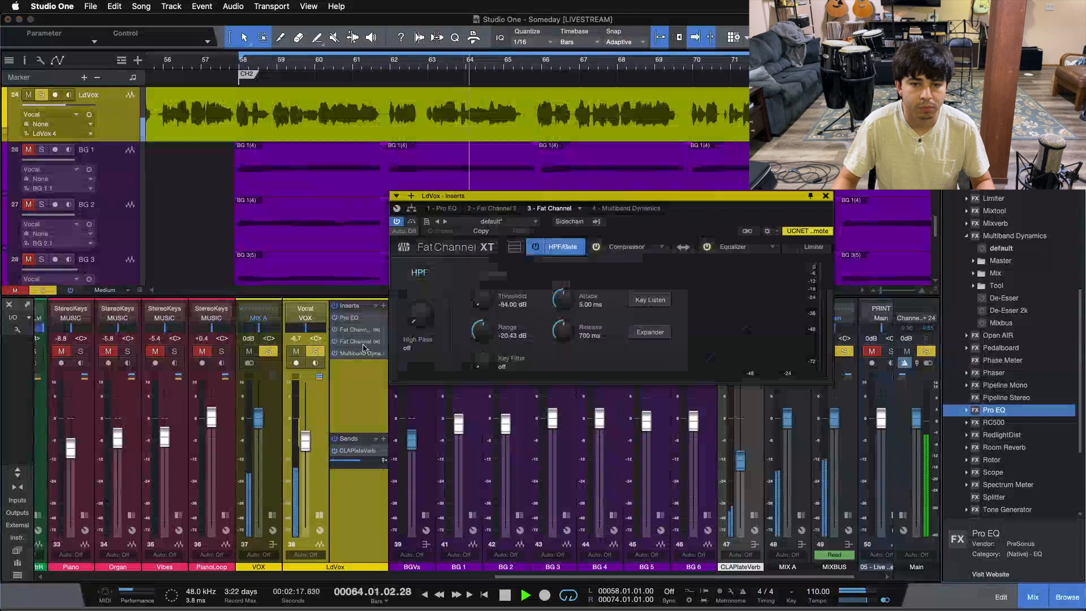
{"action": "left_click", "coordinate": [625, 247]}
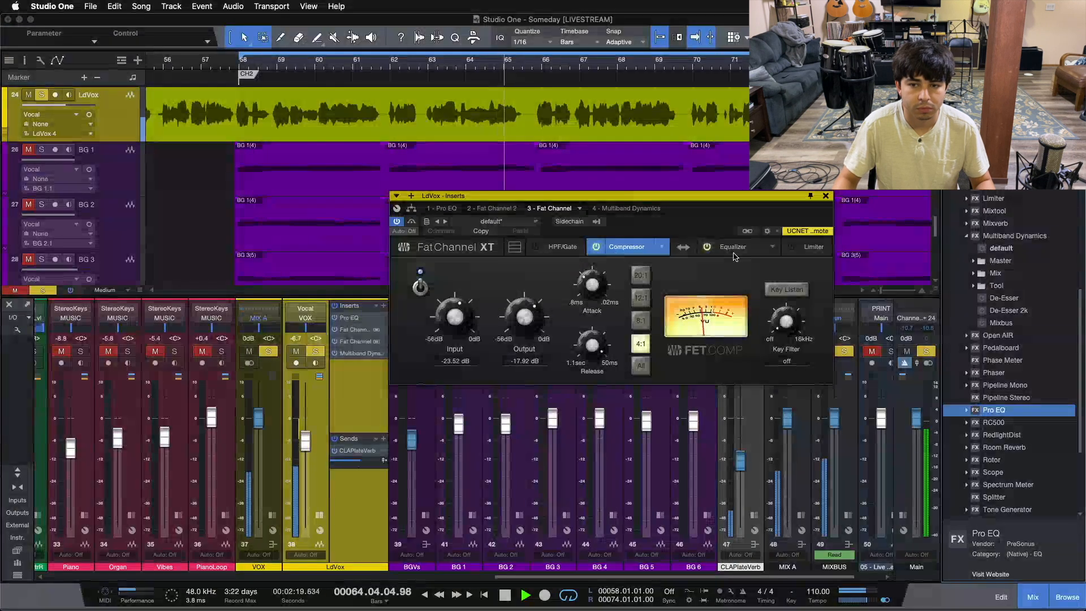
{"action": "left_click", "coordinate": [731, 247]}
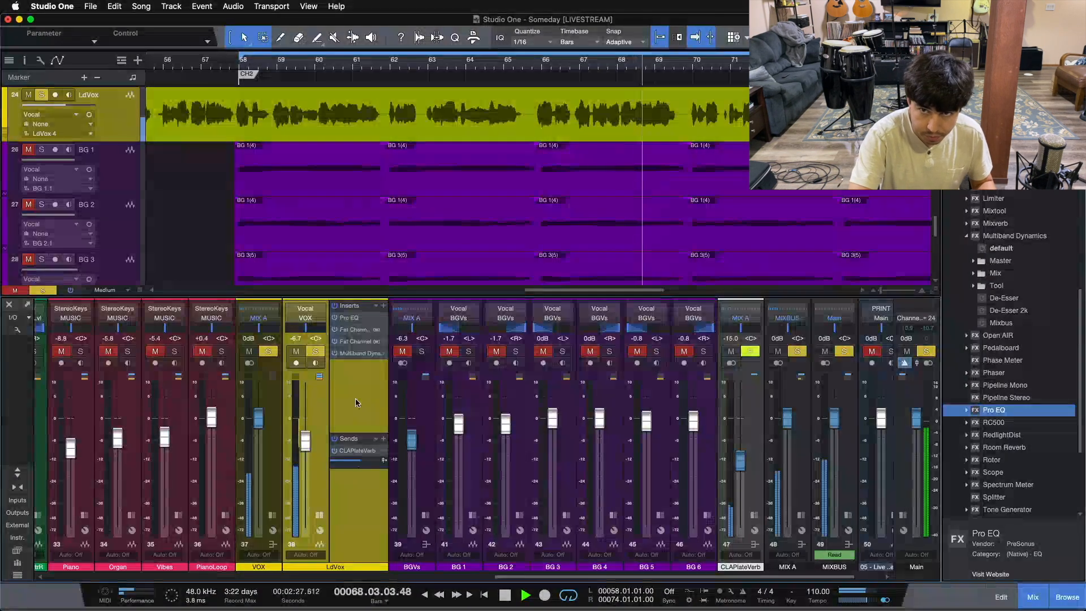
{"action": "left_click", "coordinate": [525, 594]}
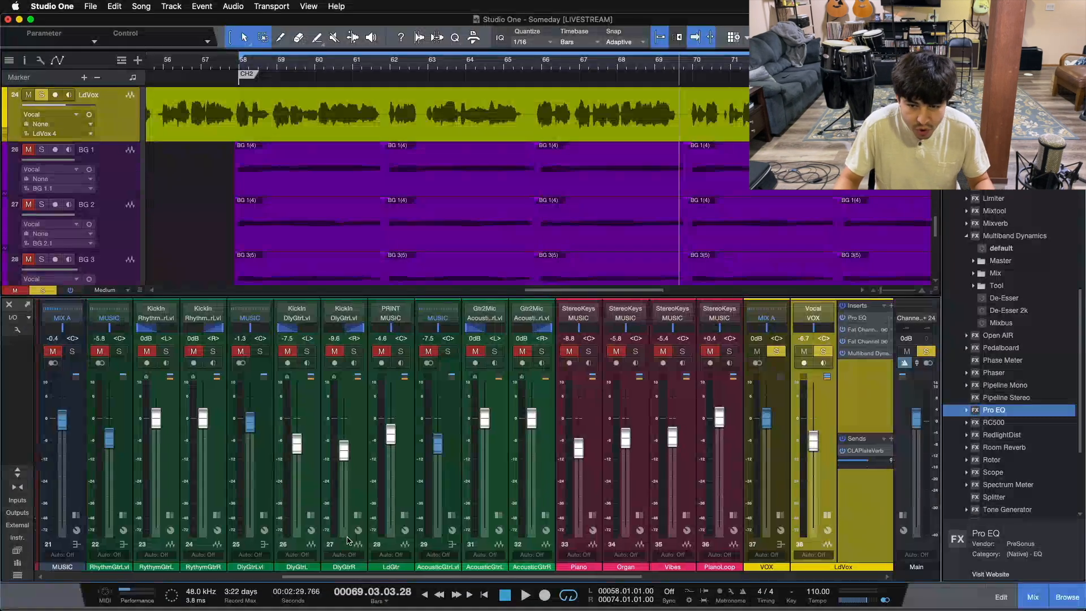
{"action": "scroll", "scroll_direction": "left", "scroll_amount": 3}
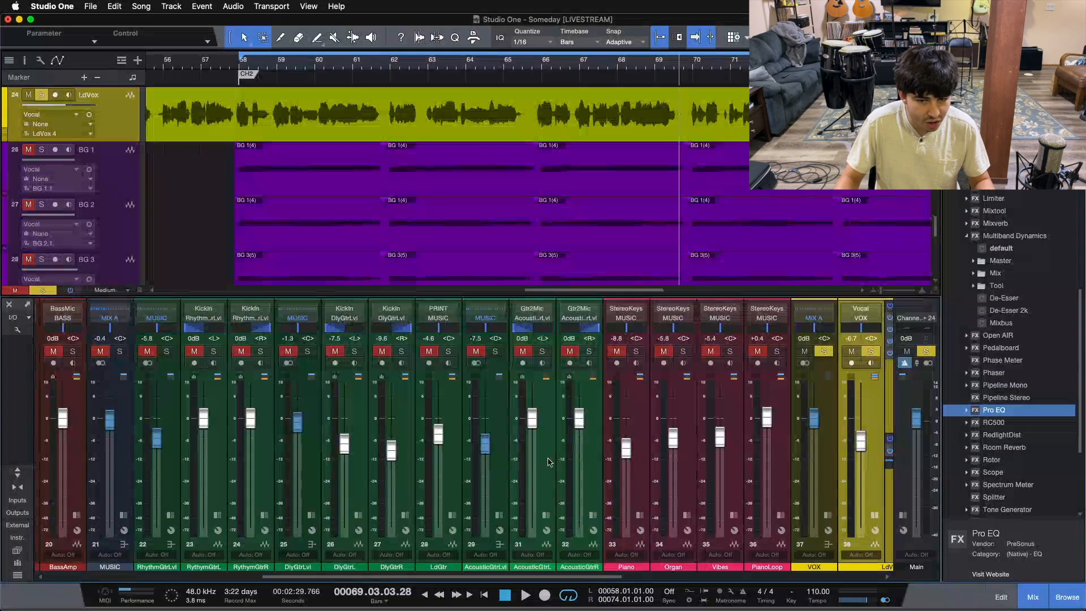
{"action": "scroll", "scroll_direction": "right", "scroll_amount": 3}
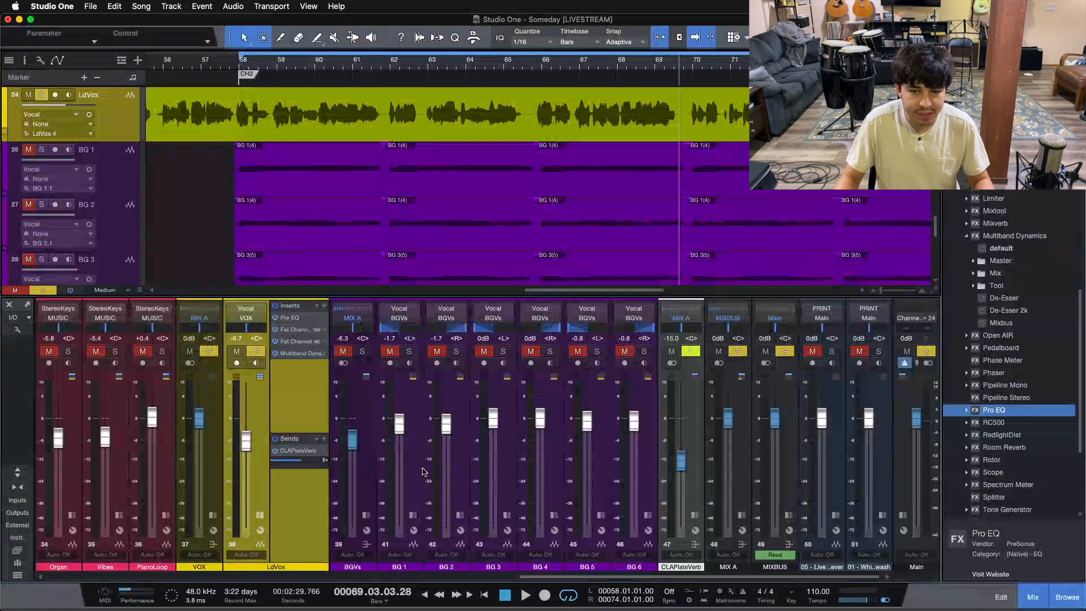
{"action": "scroll", "scroll_direction": "left", "scroll_amount": 3}
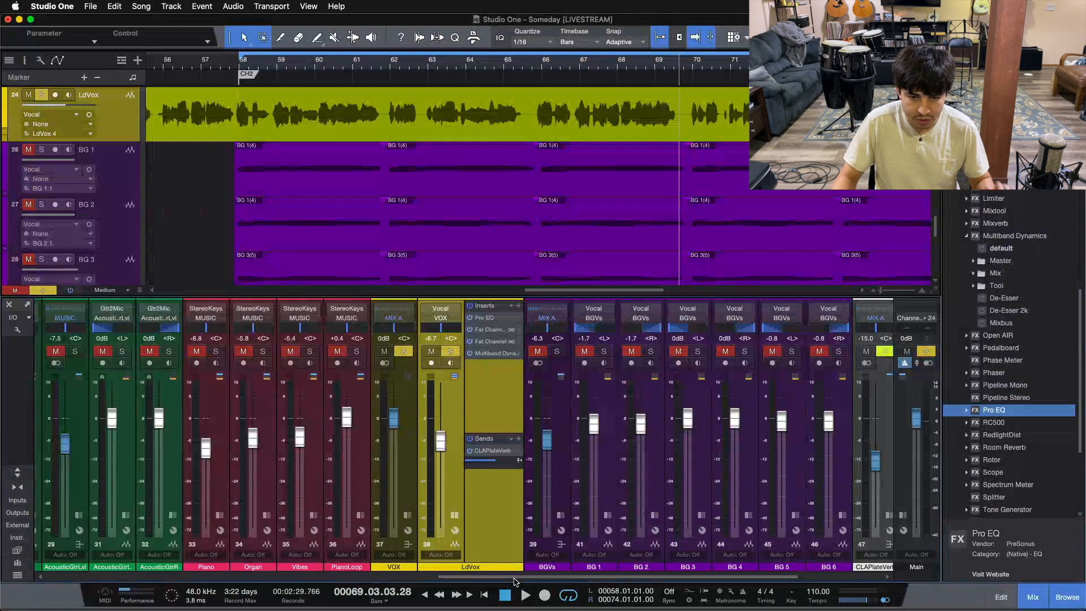
- Add a new bus channel named BigVerb and give it a colour
{"action": "scroll", "scroll_direction": "right", "scroll_amount": 3}
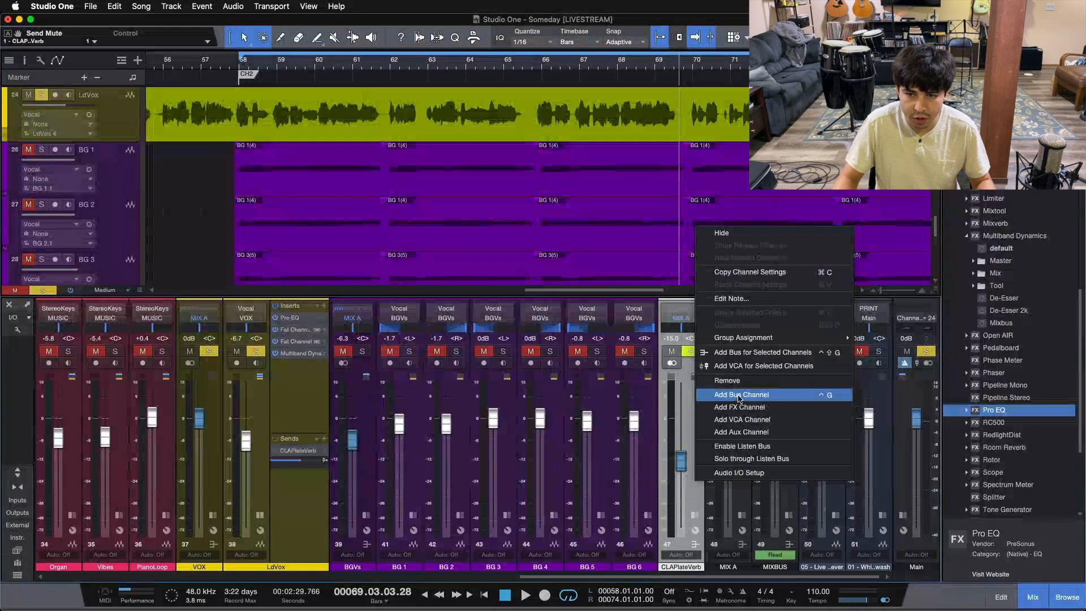
{"action": "left_click", "coordinate": [740, 393]}
{"action": "type", "text": "BigVerb"}
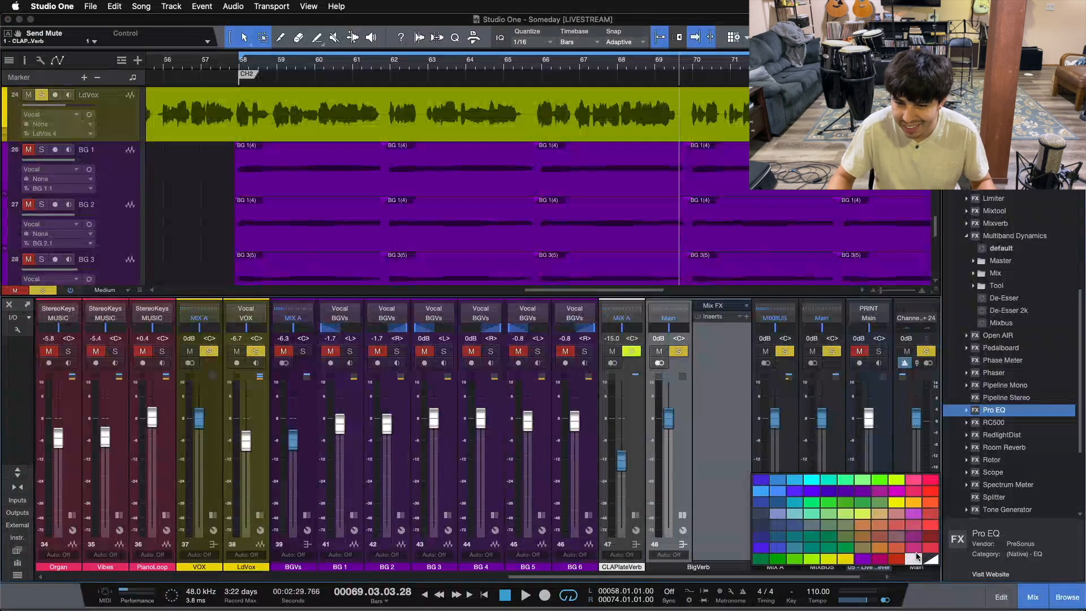
{"action": "left_click", "coordinate": [668, 337]}
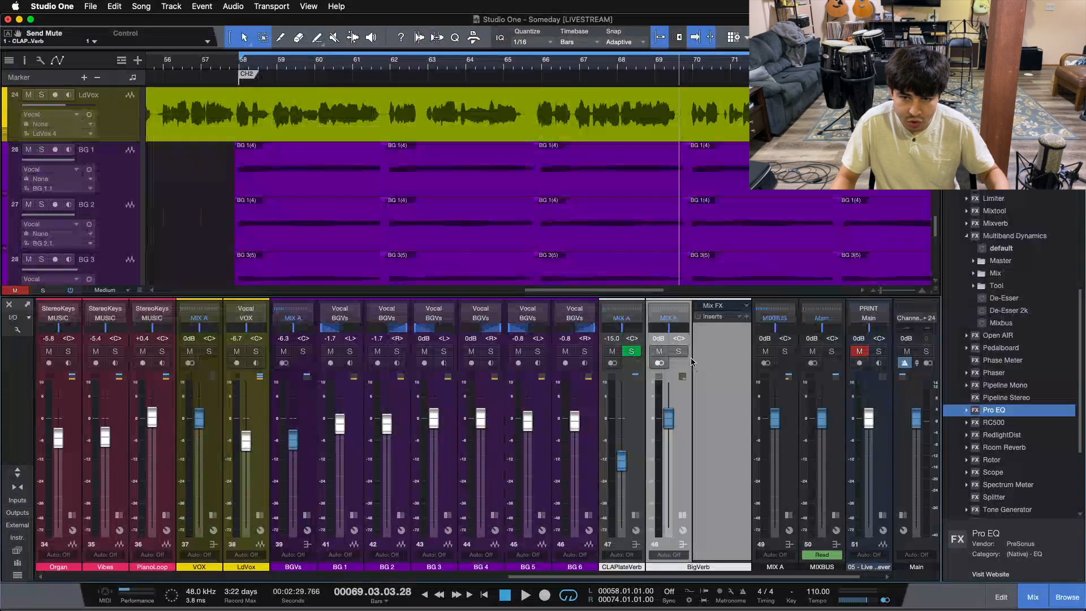
{"action": "left_click", "coordinate": [678, 351]}
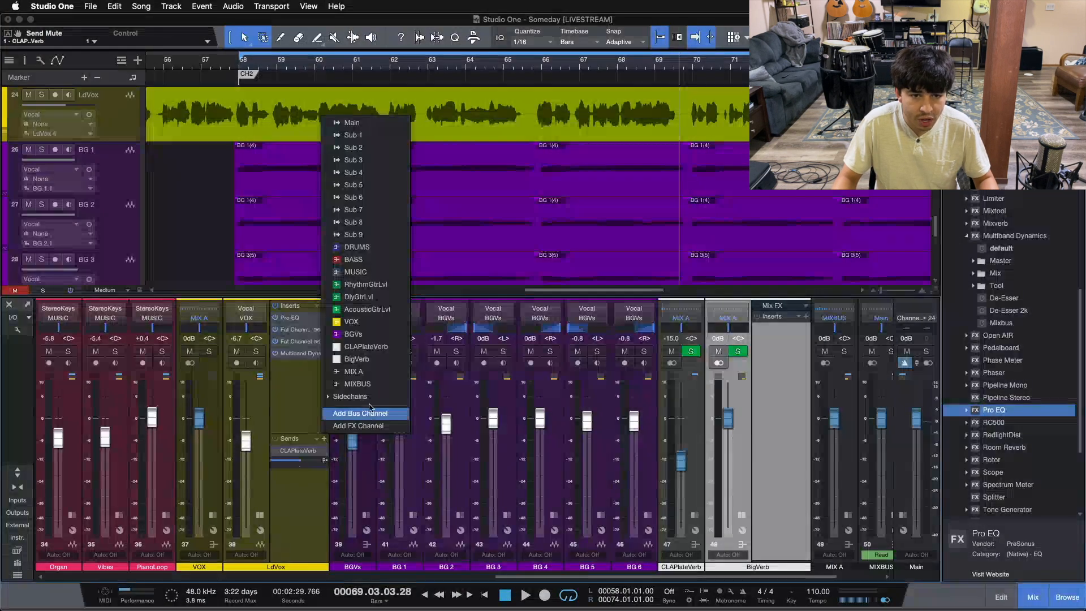
- Route the lead vocal to the BigVerb bus as a second send
{"action": "left_click", "coordinate": [356, 359]}
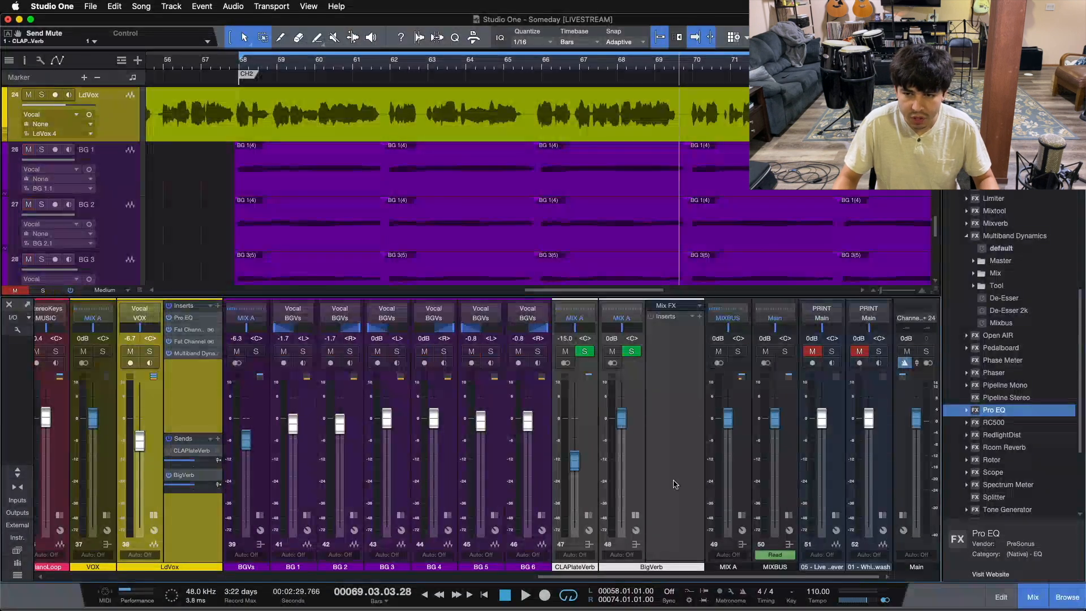
- Insert a Room Reverb then a low-cut Pro EQ on the BigVerb bus
{"action": "left_click", "coordinate": [1003, 447]}
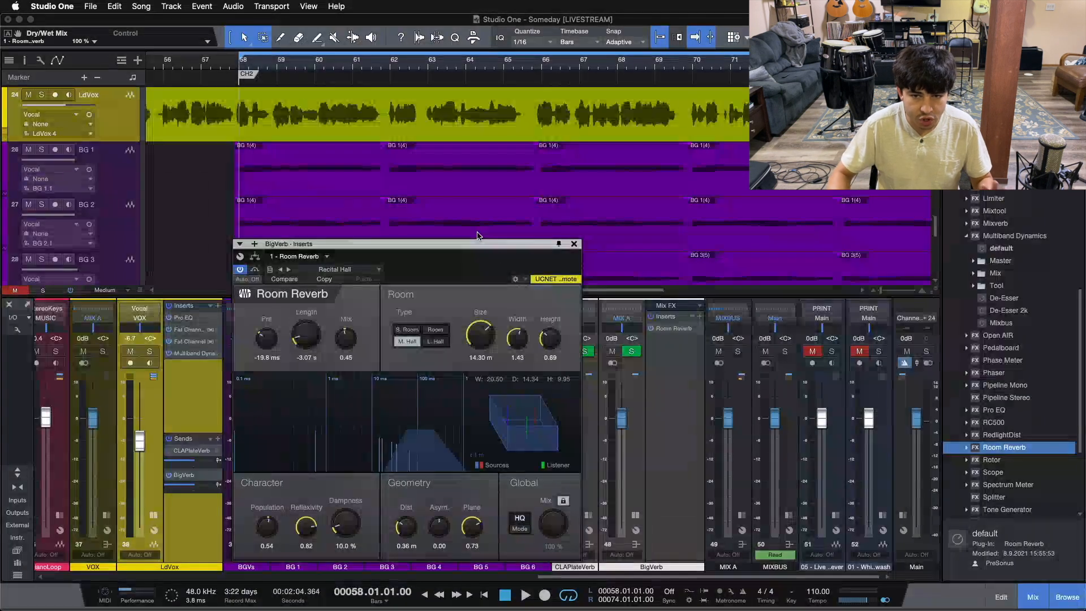
{"action": "left_click", "coordinate": [573, 243]}
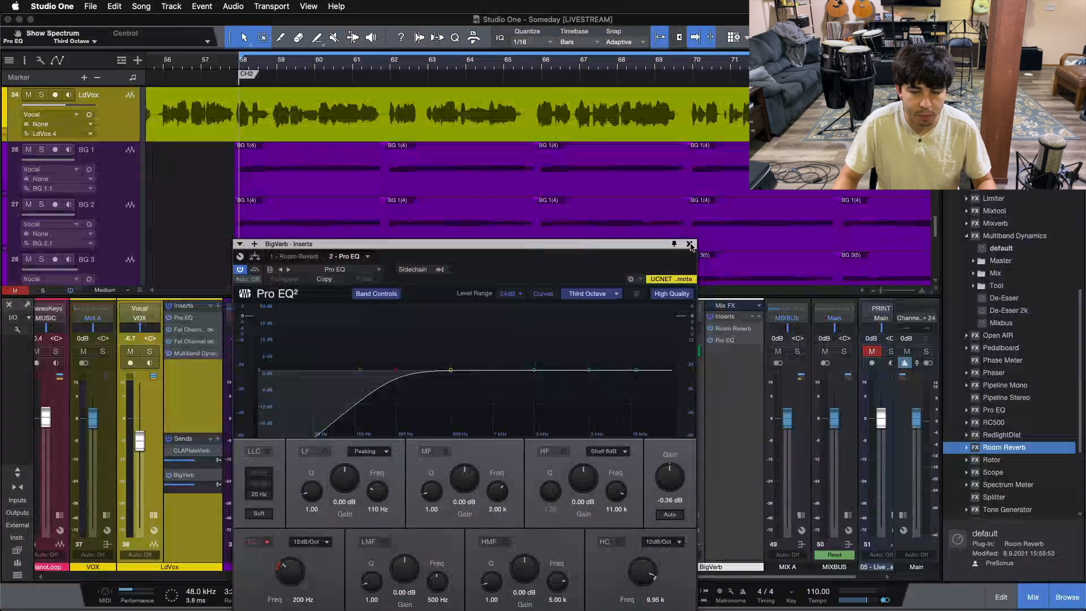
{"action": "left_click", "coordinate": [690, 245]}
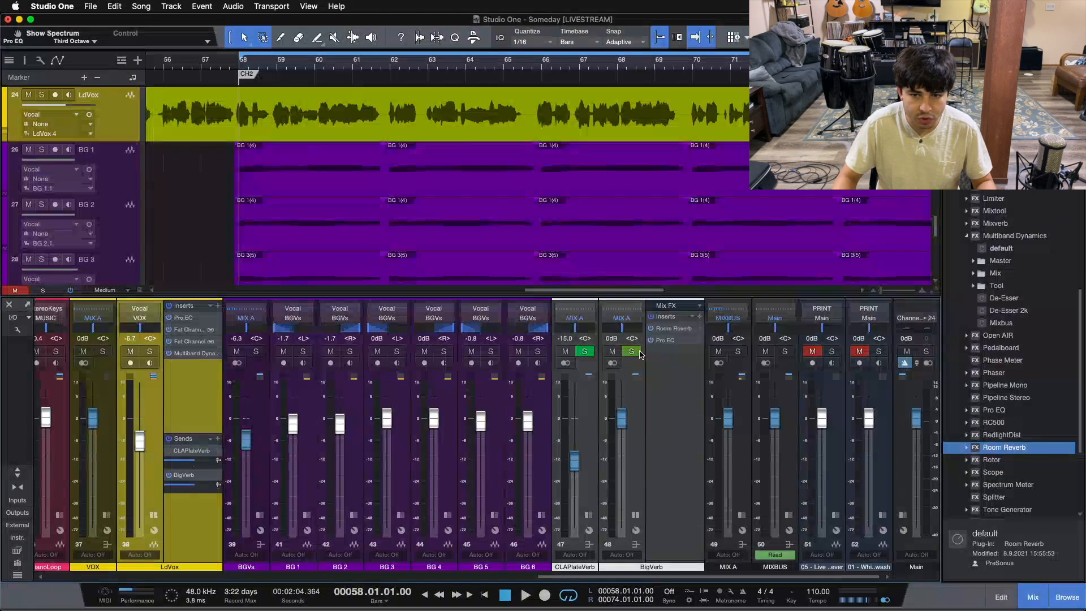
- Reset the solos and listen to the BigVerb bus on its own
{"action": "left_click", "coordinate": [631, 350]}
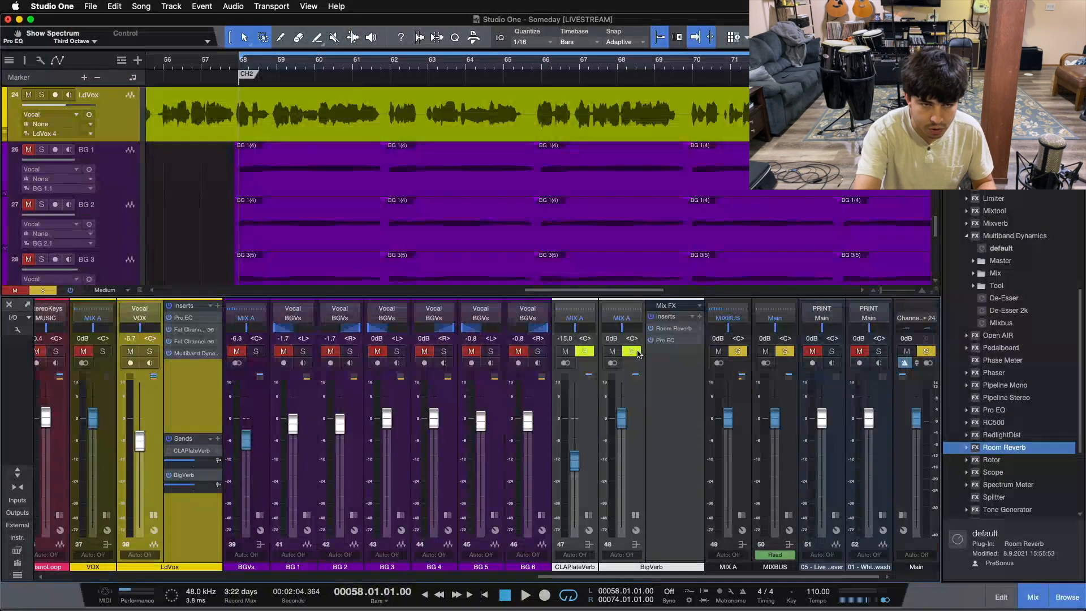
{"action": "left_click", "coordinate": [525, 594]}
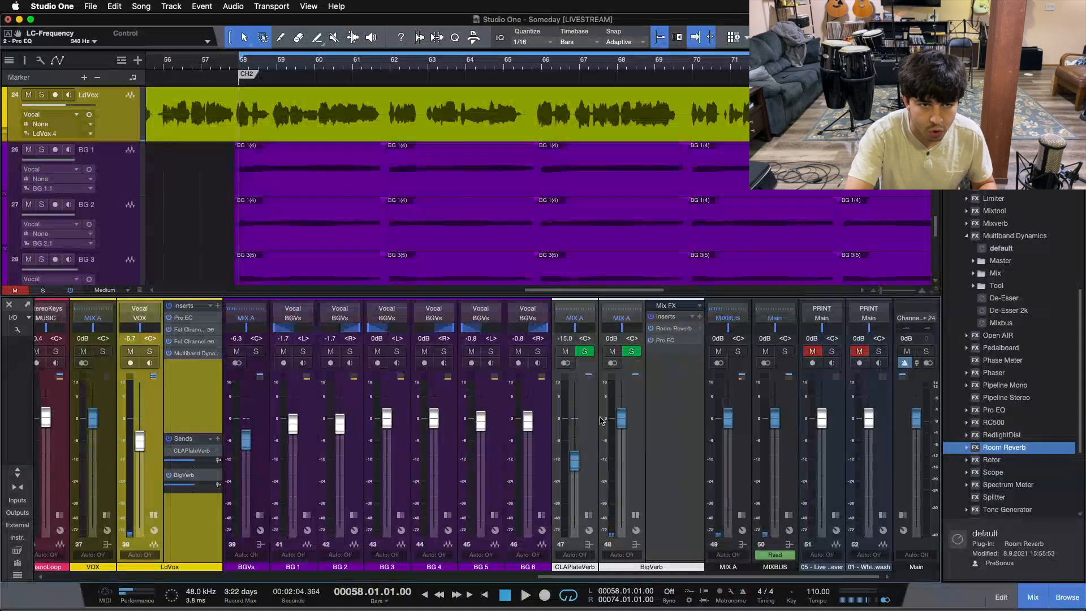
- Duplicate the Room Reverb so Room Reverb 2 sits before the Pro EQ on BigVerb
{"action": "left_click", "coordinate": [525, 594]}
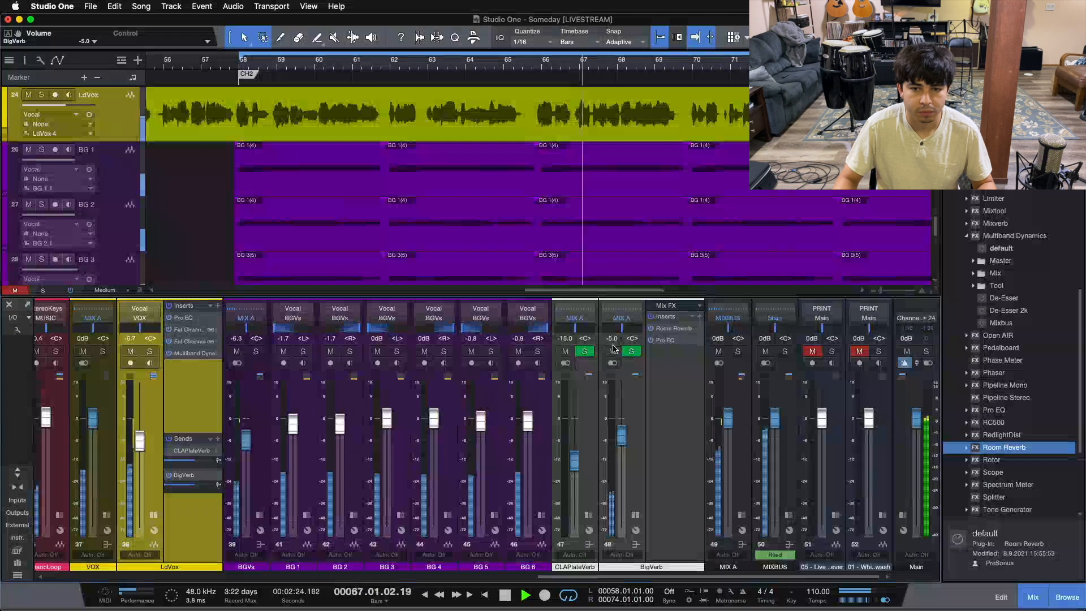
{"action": "left_click", "coordinate": [608, 350]}
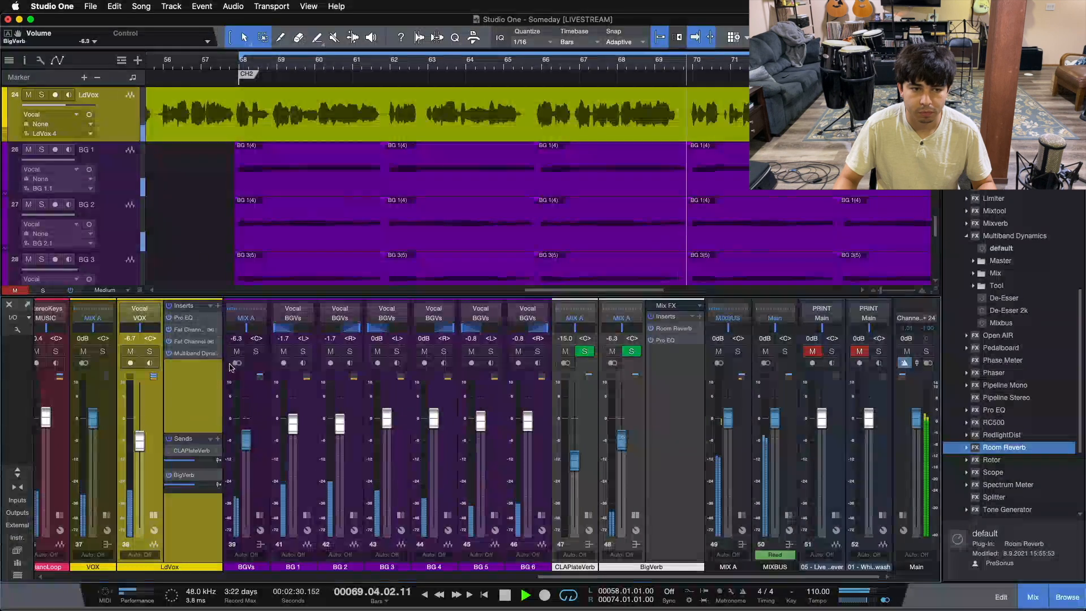
{"action": "left_click", "coordinate": [150, 351]}
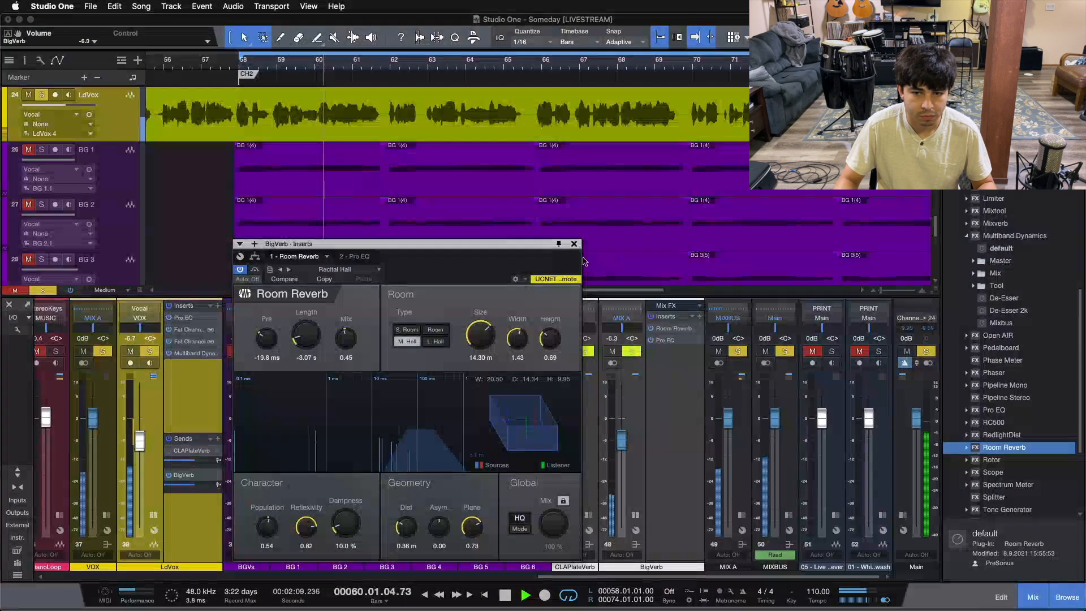
{"action": "left_click", "coordinate": [573, 243]}
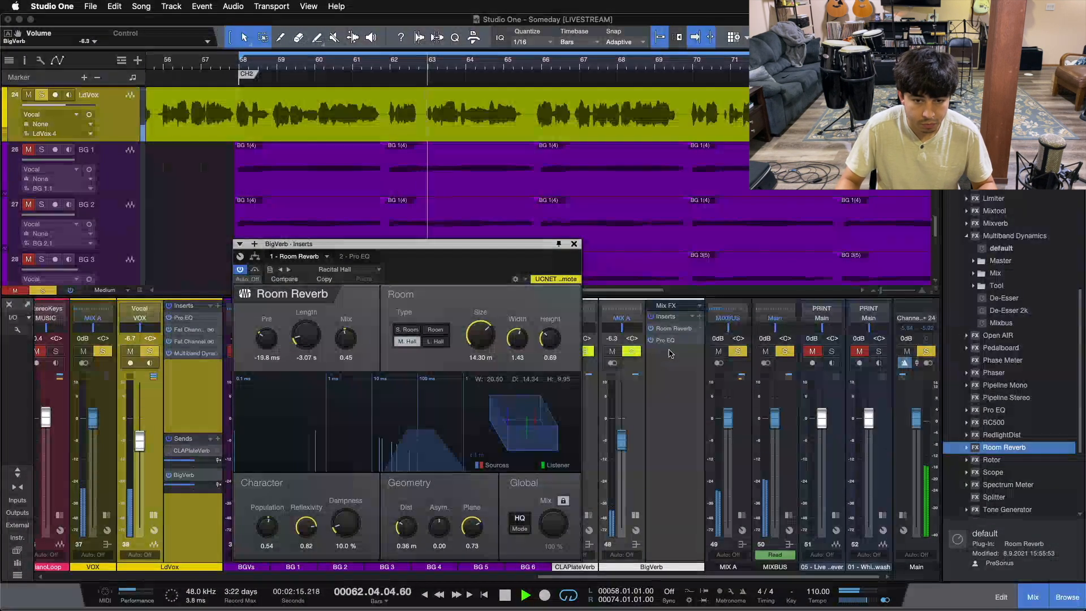
{"action": "left_click", "coordinate": [526, 594]}
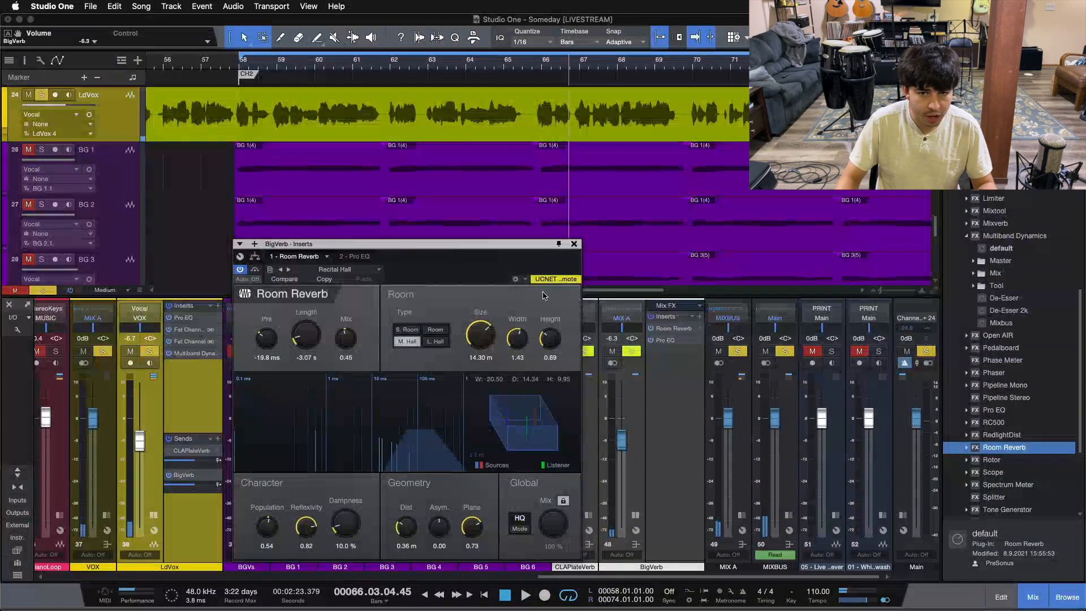
{"action": "left_click", "coordinate": [575, 244]}
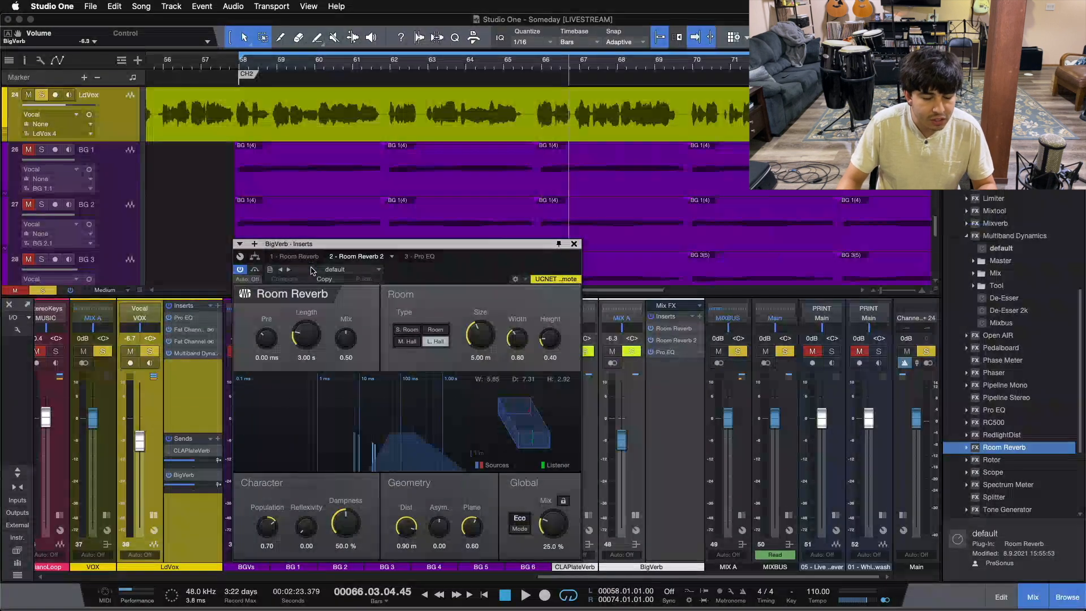
- Load the Concert Hall preset on the second Room Reverb
{"action": "left_click", "coordinate": [353, 270]}
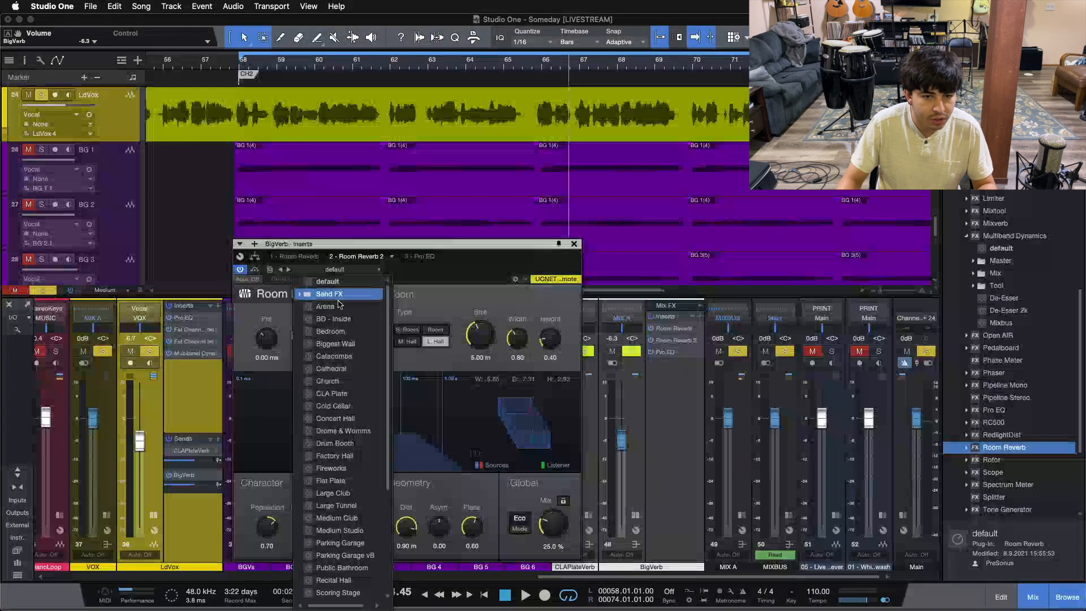
{"action": "left_click", "coordinate": [335, 417]}
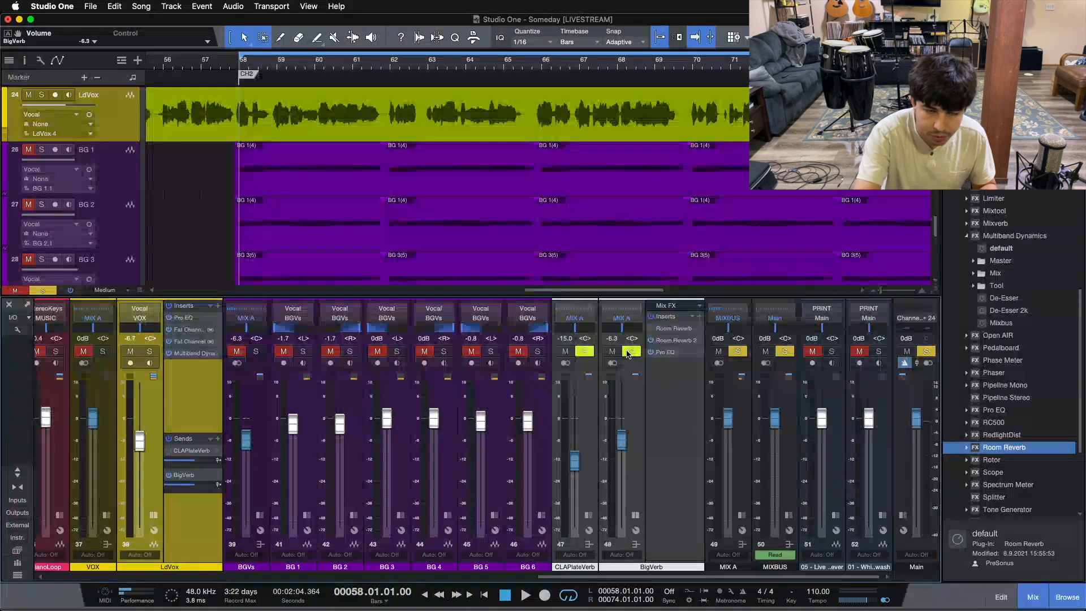
{"action": "left_click", "coordinate": [525, 594]}
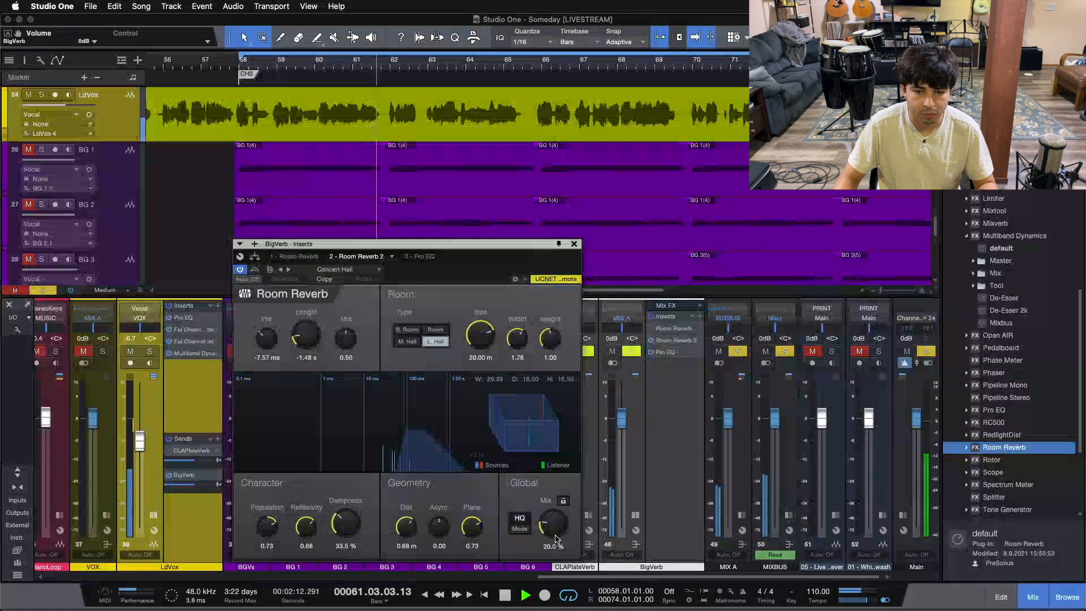
- Audition Recital Hall versus Concert Hall by flipping between the two reverbs during playback
{"action": "left_click", "coordinate": [294, 256]}
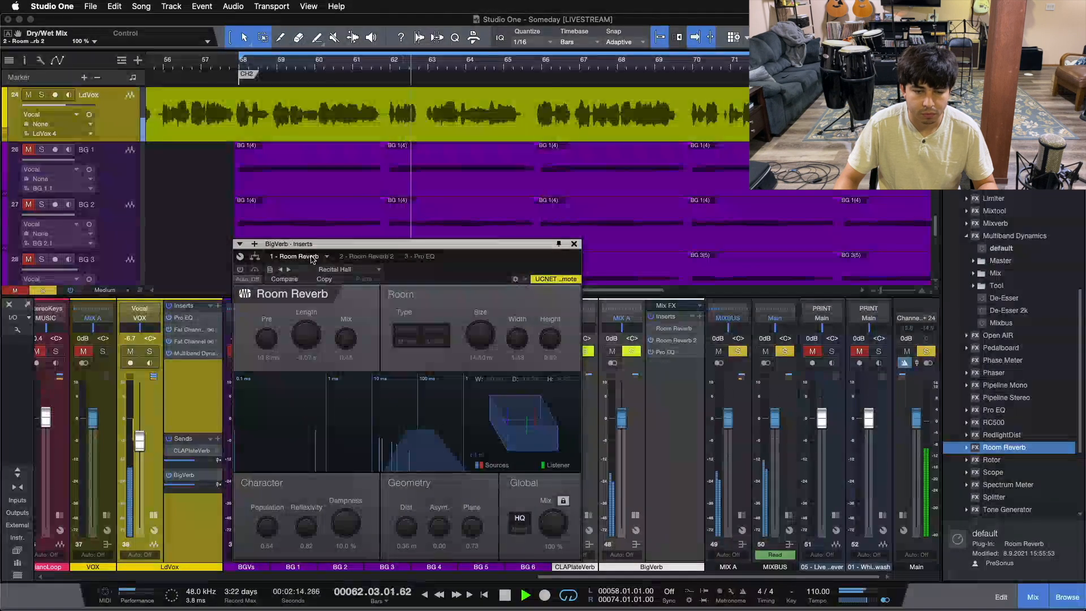
{"action": "left_click", "coordinate": [362, 255]}
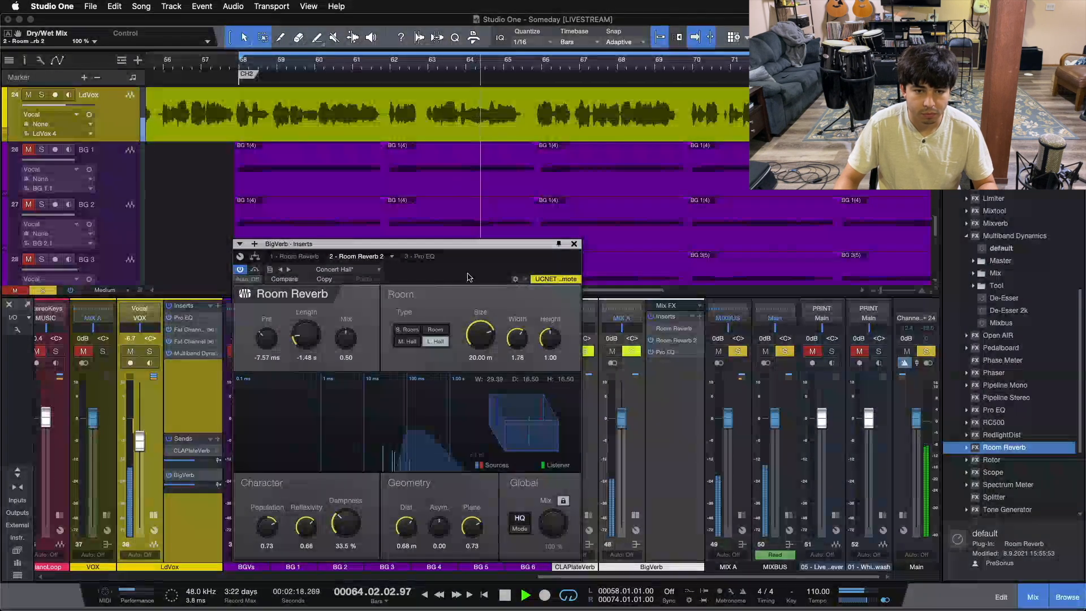
{"action": "left_click", "coordinate": [418, 256]}
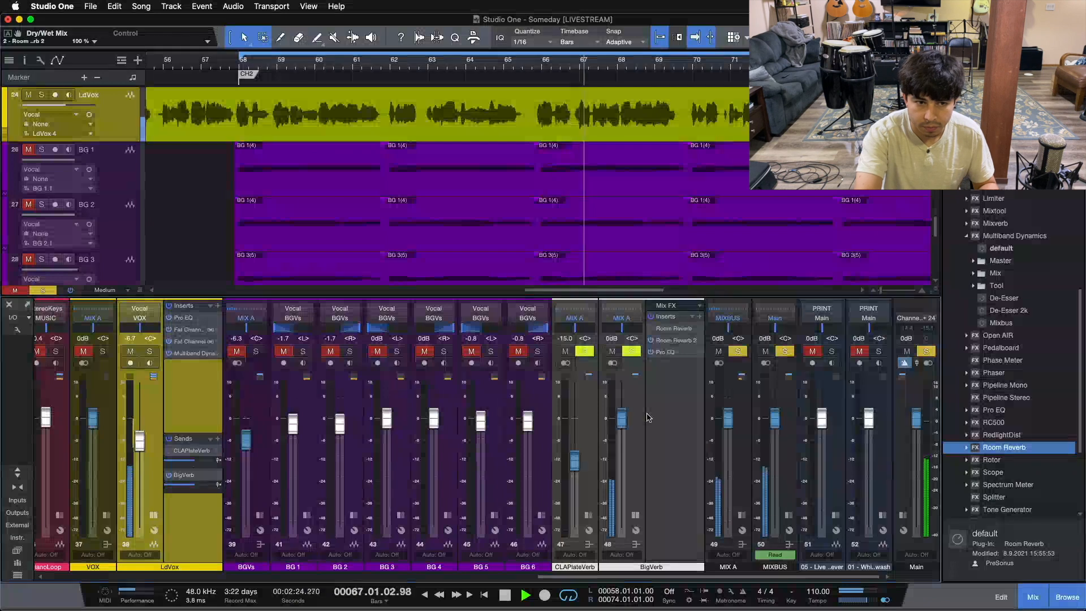
{"action": "left_click", "coordinate": [525, 593]}
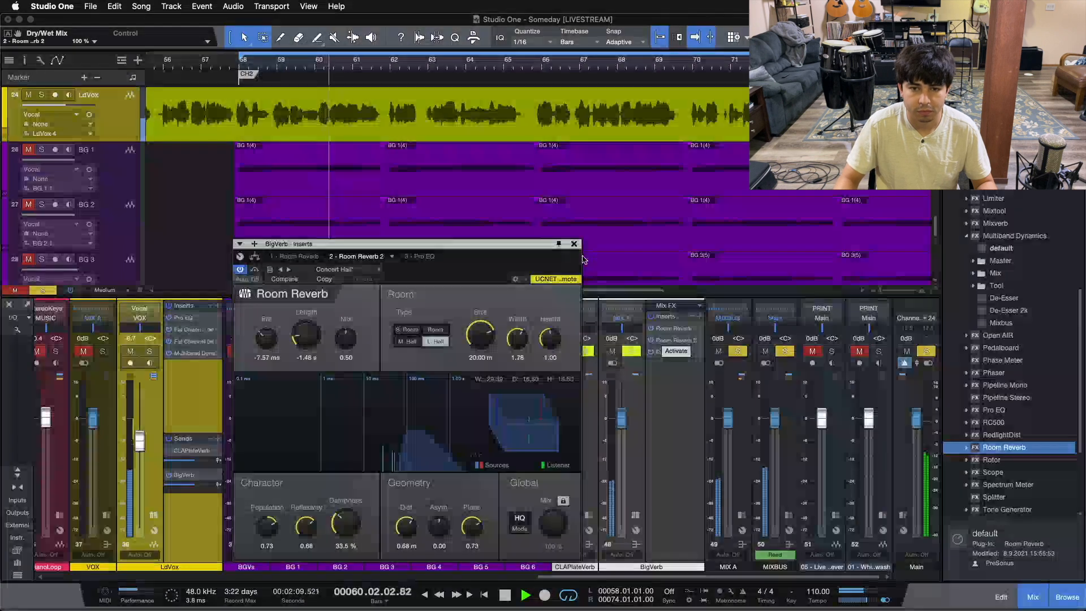
- Lower the BigVerb Pro EQ low cut to about 196 Hz and return to the mixer
{"action": "left_click", "coordinate": [573, 243]}
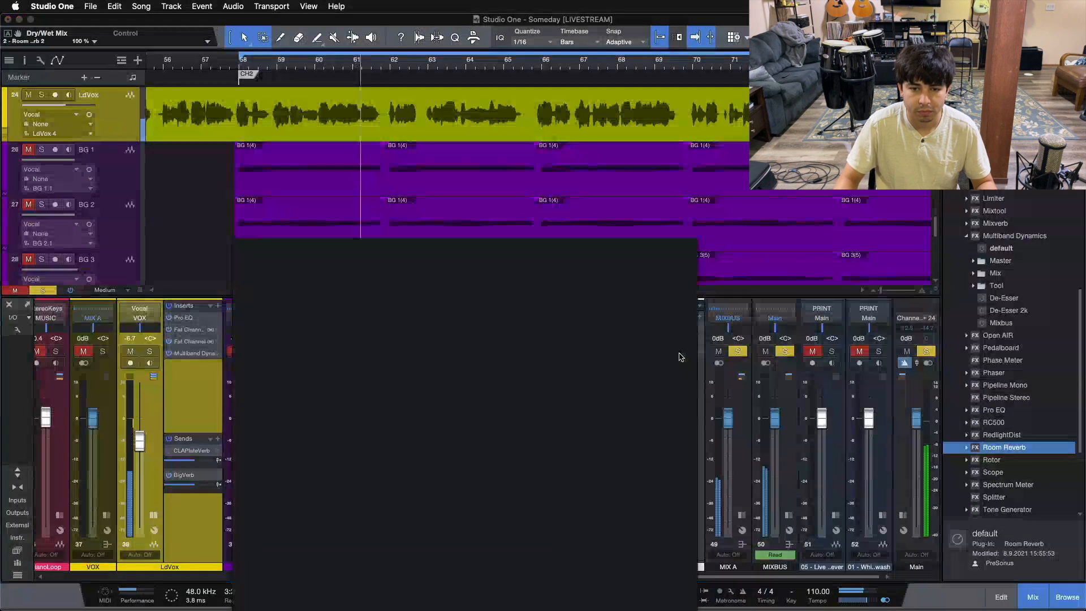
{"action": "left_click", "coordinate": [184, 317]}
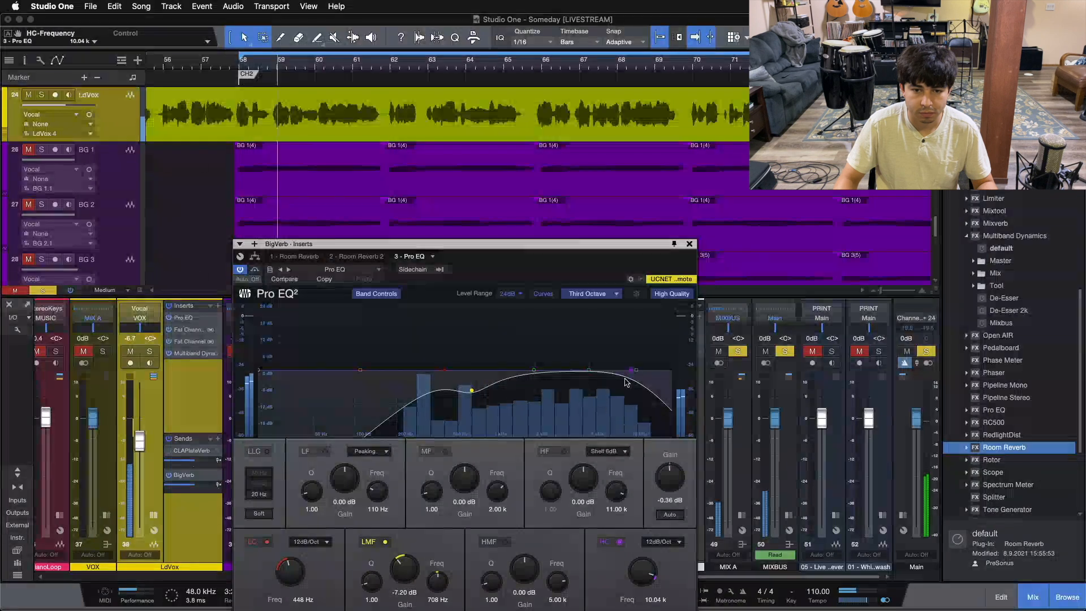
{"action": "left_click", "coordinate": [240, 269]}
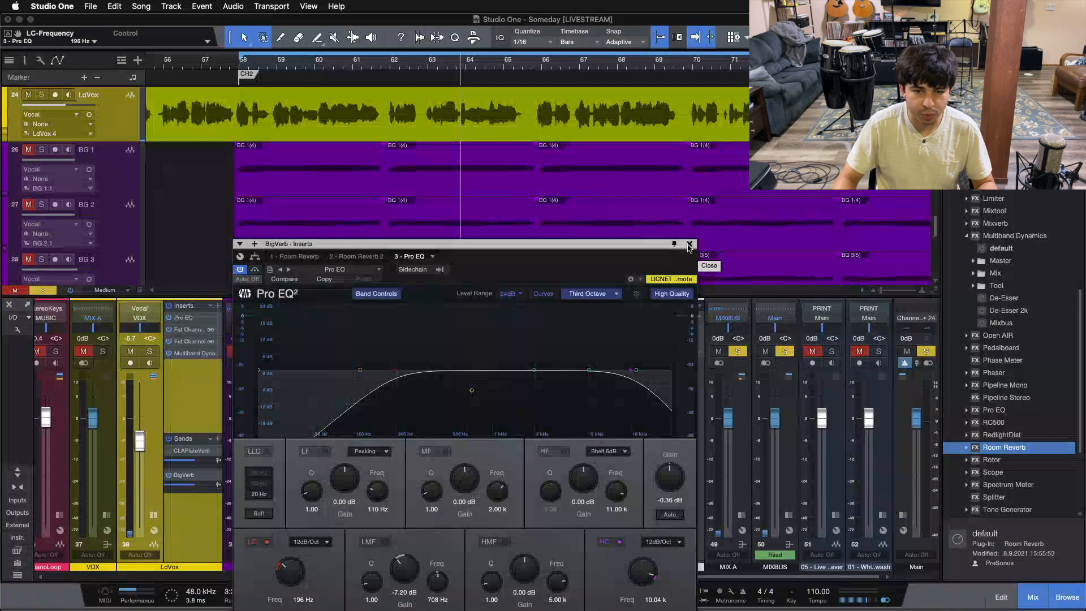
{"action": "mouse_move", "coordinate": [619, 306]}
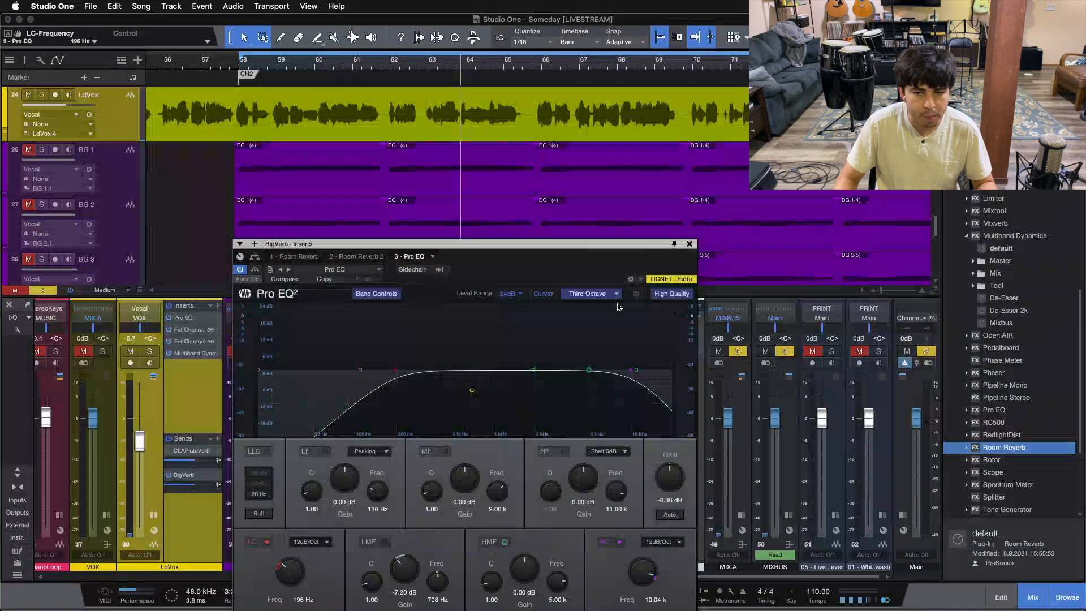
{"action": "left_click", "coordinate": [689, 243]}
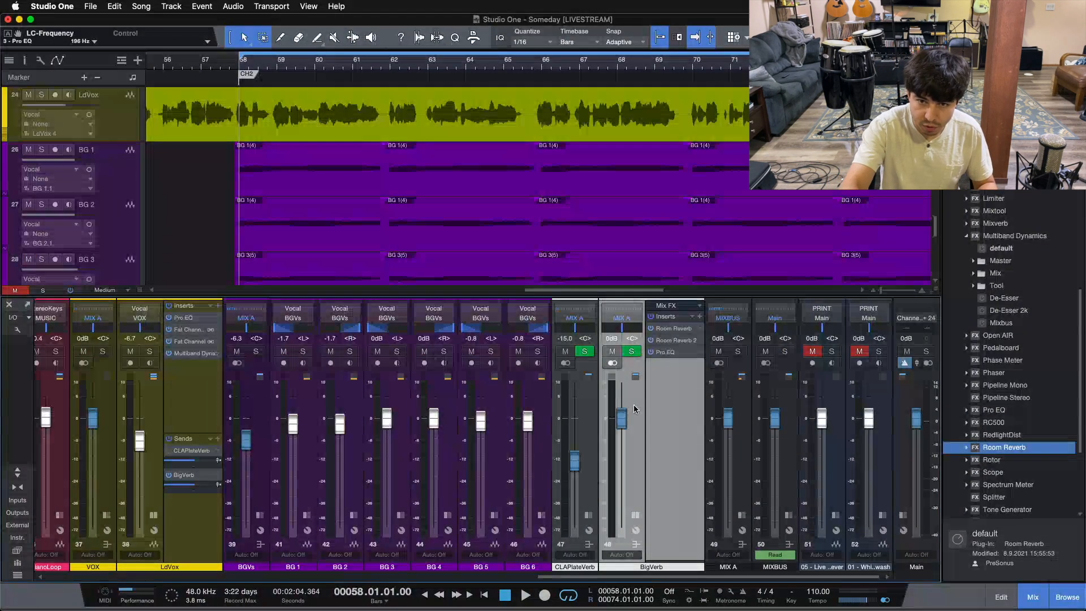
- Bring the BigVerb fader to about -7 dB with the EQ low cut near 209 Hz
{"action": "left_click", "coordinate": [525, 594]}
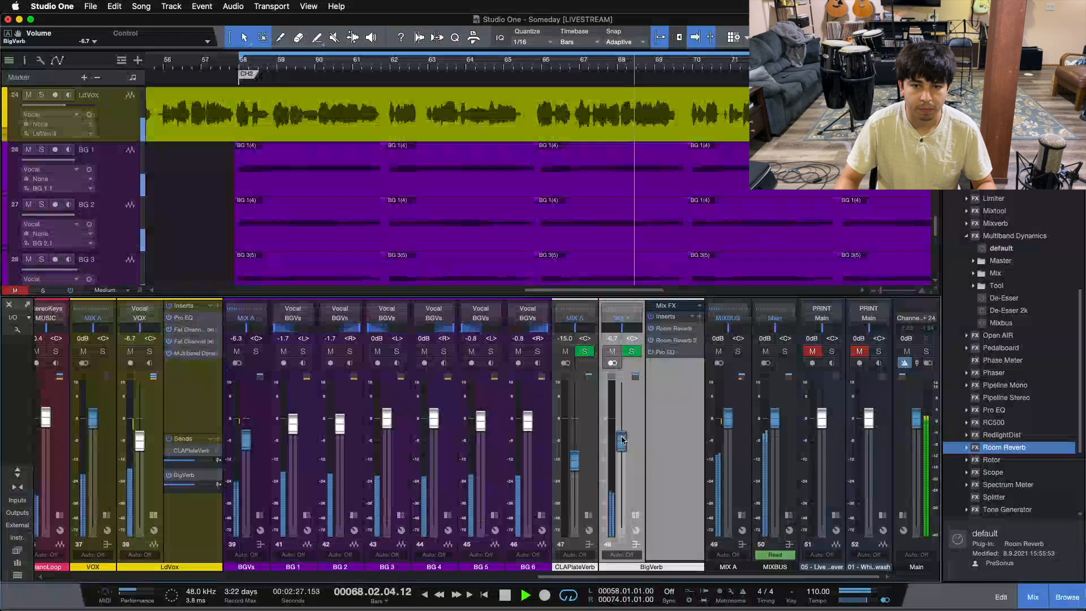
{"action": "left_click", "coordinate": [150, 352]}
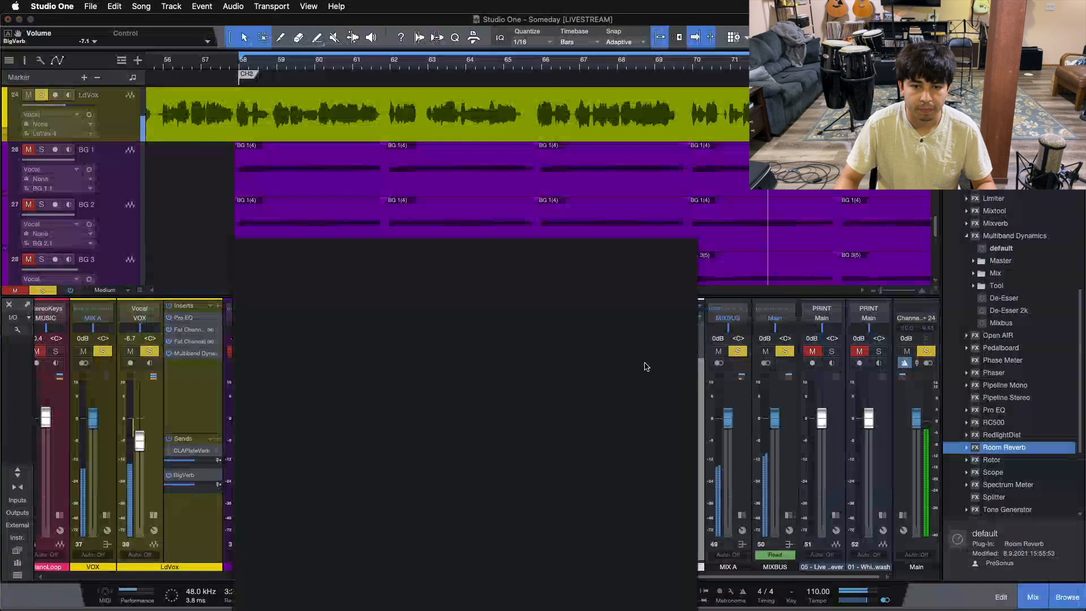
{"action": "left_click", "coordinate": [183, 316]}
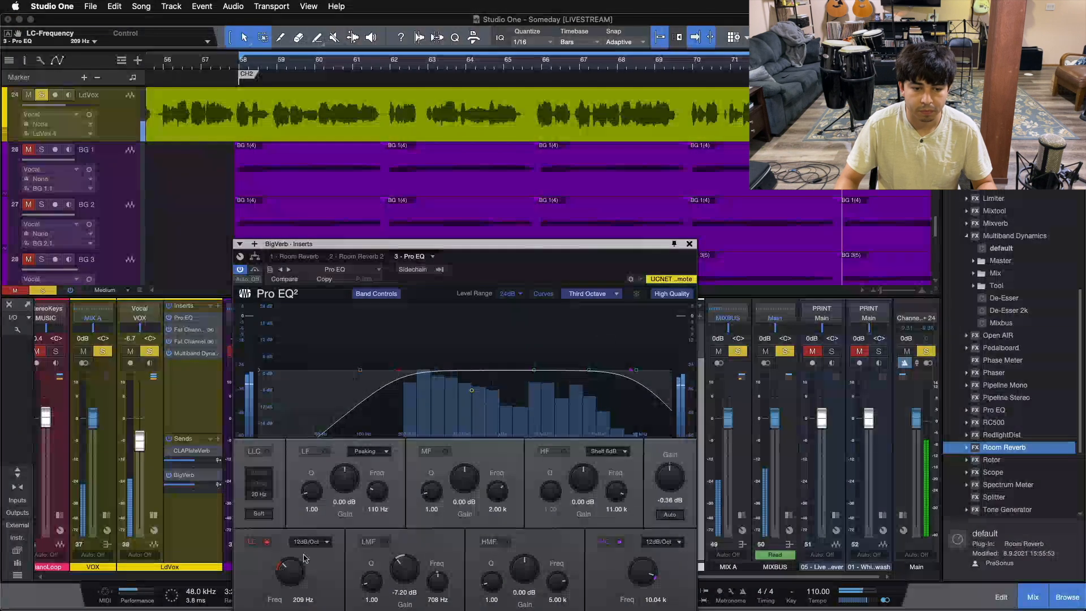
{"action": "left_click", "coordinate": [689, 243]}
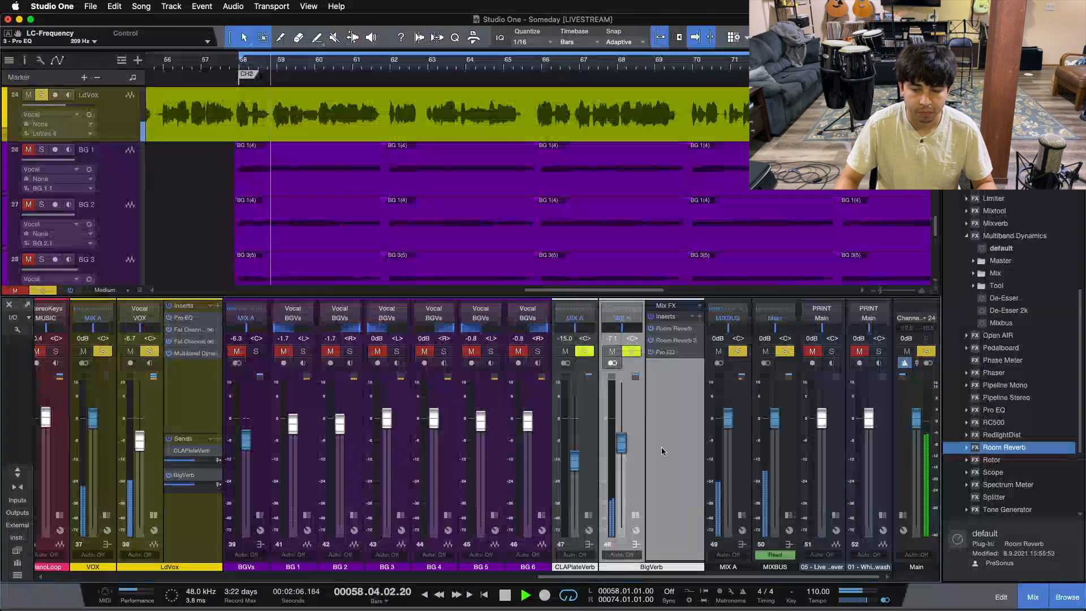
{"action": "left_click", "coordinate": [505, 594]}
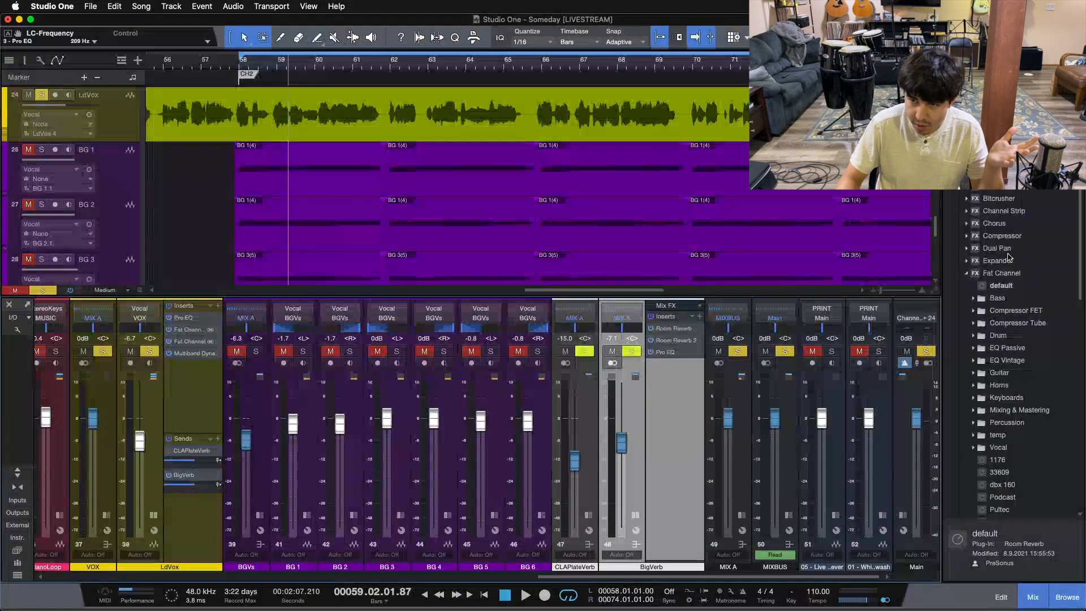
- Add Binaural Pan after the Pro EQ at 120% width and bypass it to compare
{"action": "left_click", "coordinate": [1001, 210]}
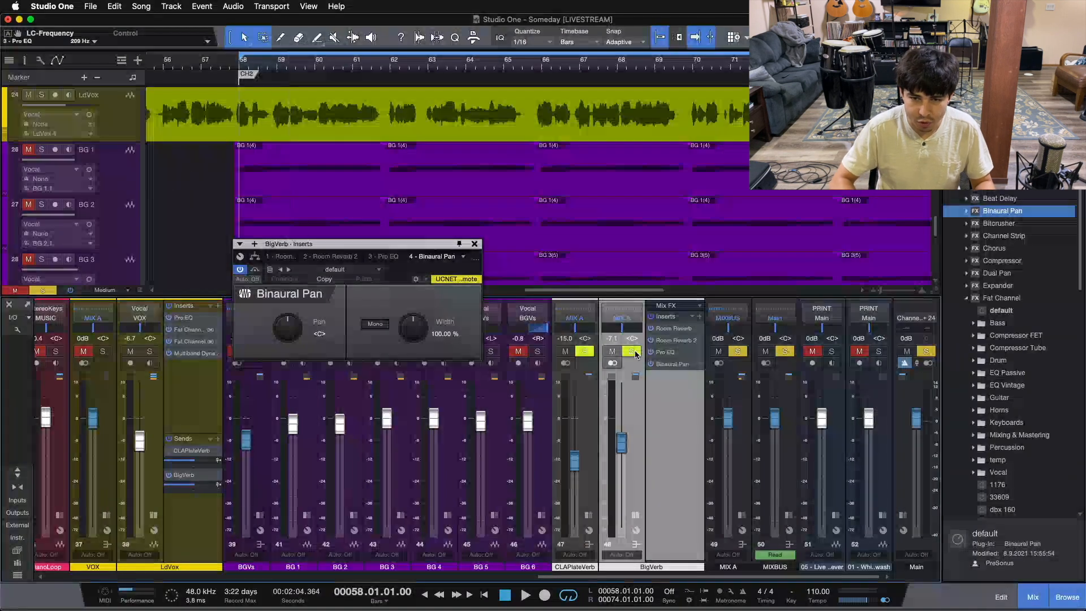
{"action": "left_click", "coordinate": [525, 594]}
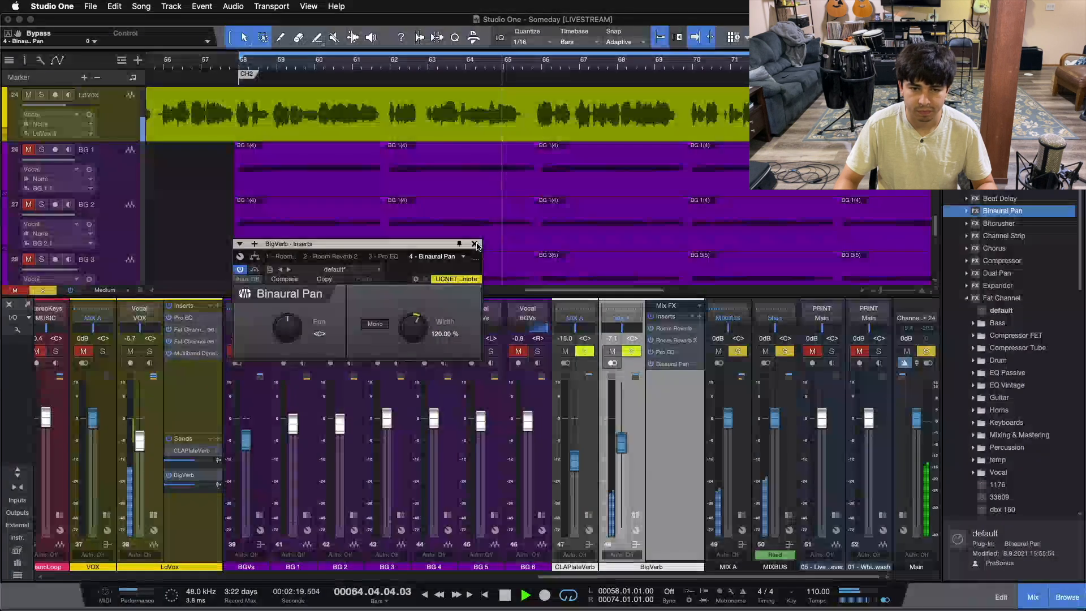
{"action": "left_click", "coordinate": [476, 244]}
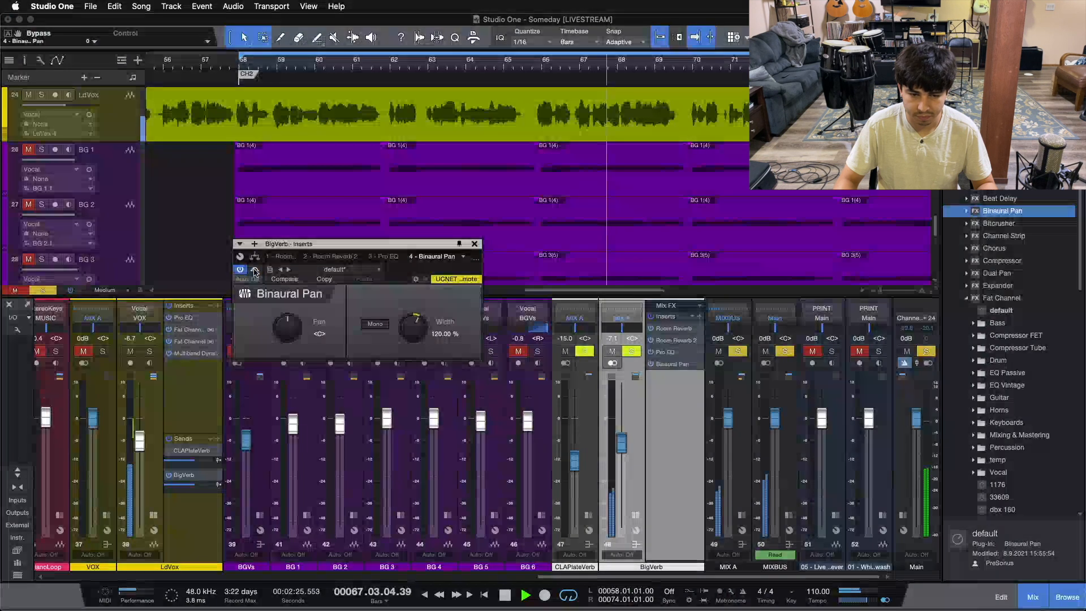
{"action": "left_click", "coordinate": [524, 595]}
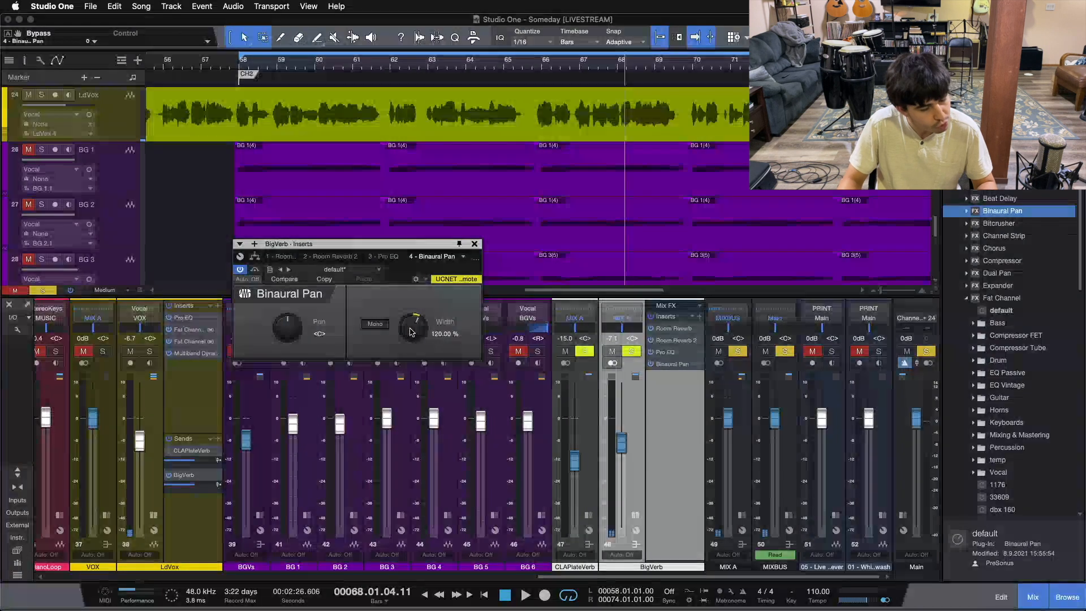
- Close the Binaural Pan editor and bring the BigVerb level back to 0 dB
{"action": "left_click", "coordinate": [475, 244]}
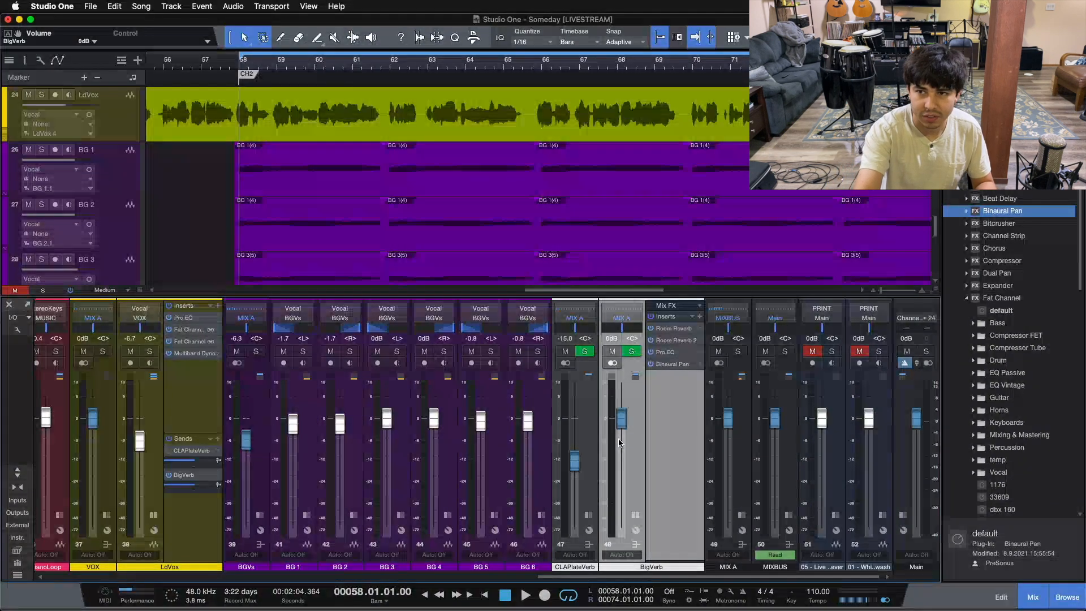
{"action": "left_click", "coordinate": [525, 594]}
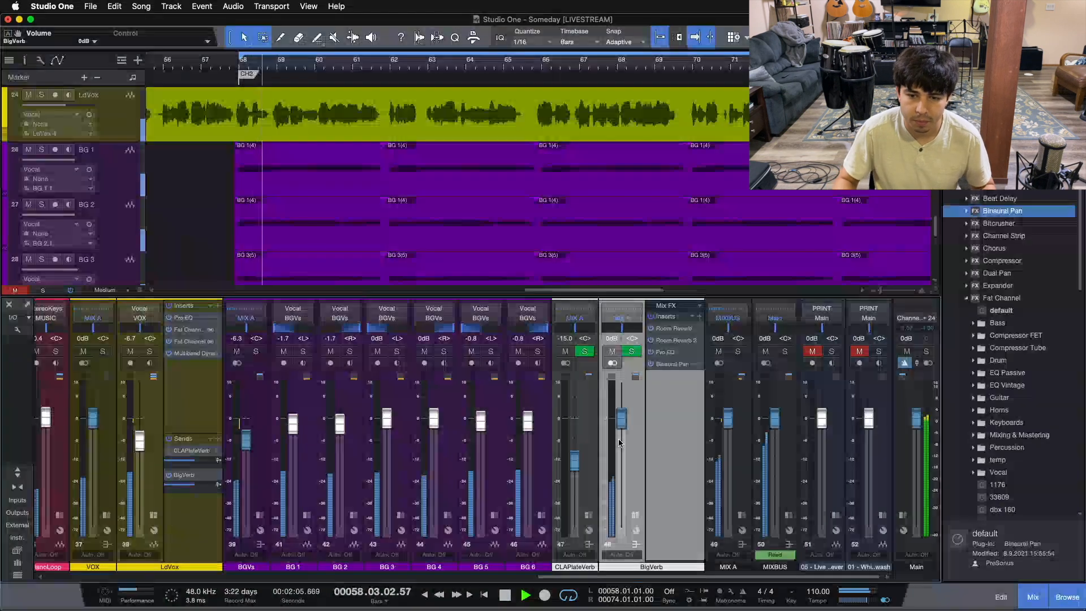